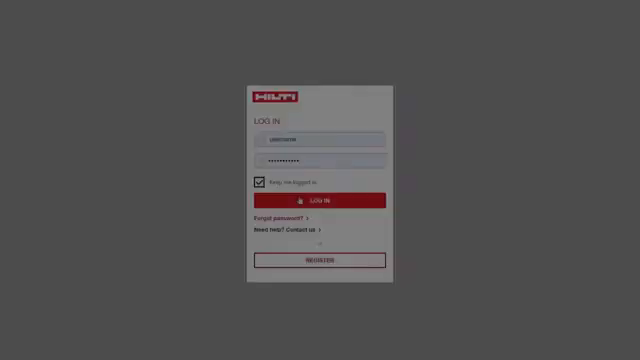
# Step: Sign in to the Hilti account so the Robot frame model and reactions table appear
pyautogui.click(312, 204)
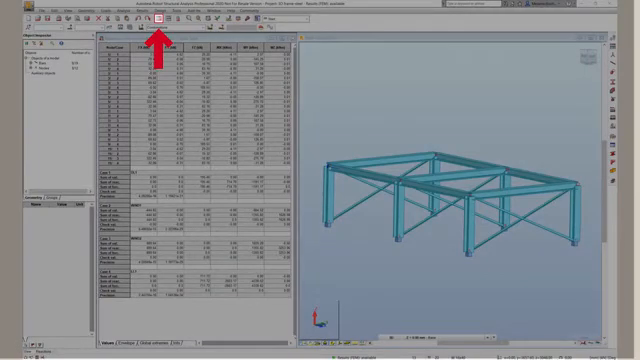
# Step: Start the Hilti PROFIS export of the model's support reactions from the Robot toolbar
pyautogui.click(156, 22)
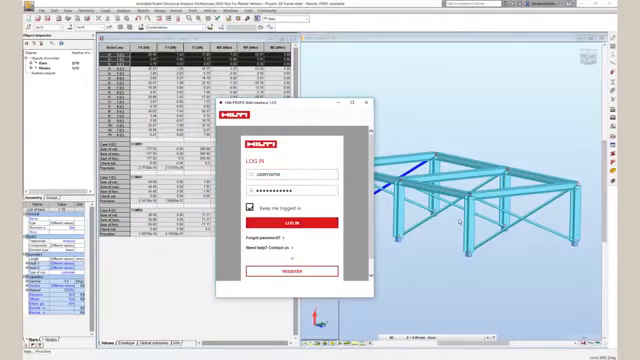
# Step: Log in to Hilti so the baseplate-on-concrete design opens in browser-based PROFIS Engineering
pyautogui.click(296, 212)
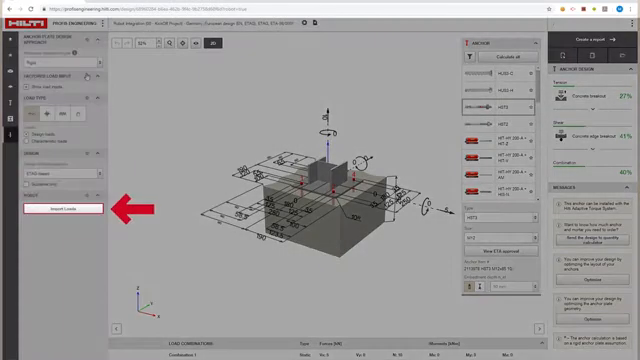
# Step: Show the Import loads dialog listing the load combinations available from Robot
pyautogui.click(64, 210)
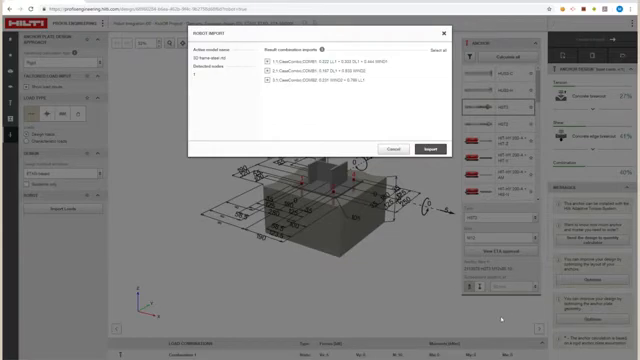
# Step: Import the checked Robot load combinations, landing on the base plate rigidity comparison
pyautogui.click(424, 148)
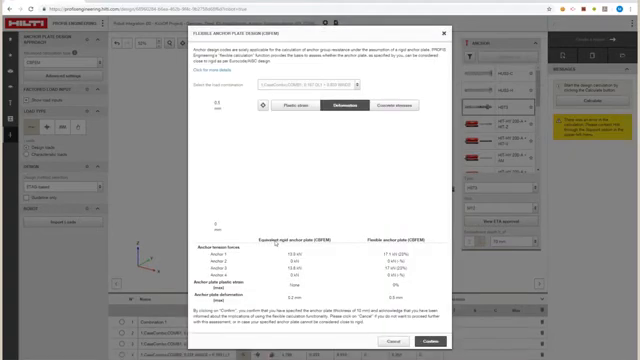
# Step: Calculate the rigid versus realistic plate stress contour plots and show their explanatory note
pyautogui.click(350, 104)
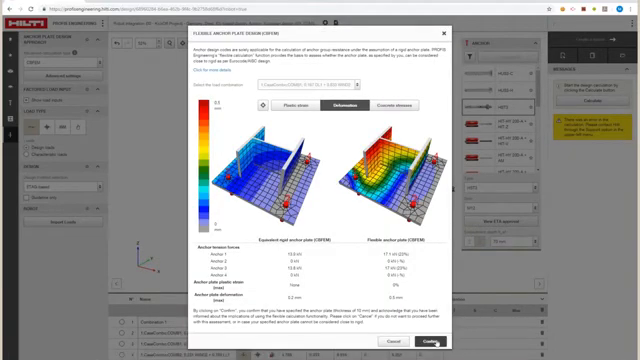
pyautogui.click(424, 344)
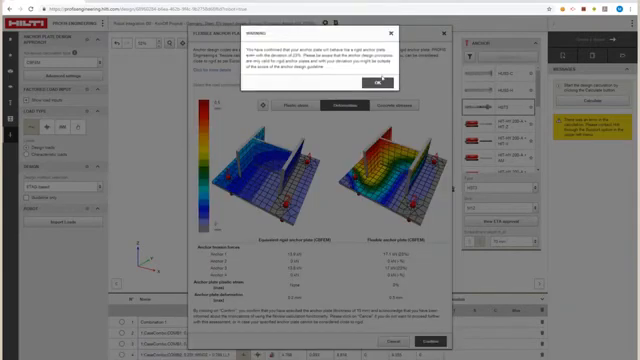